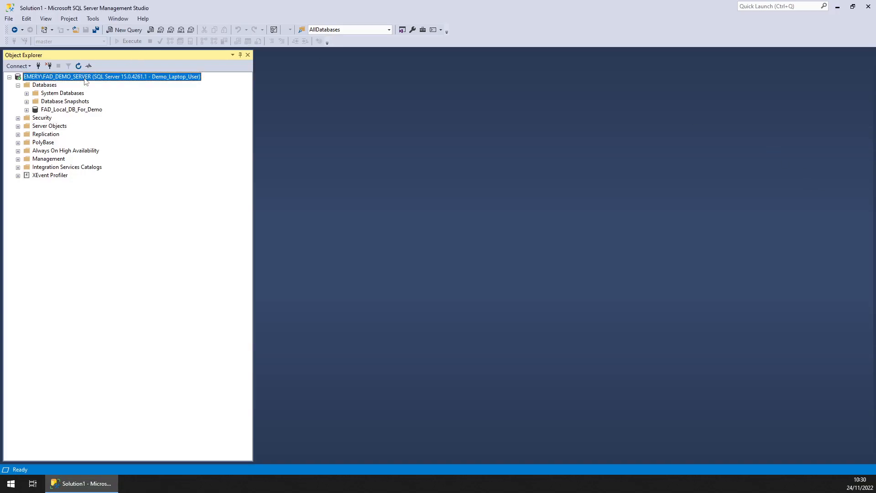
- Open a new query window on FAD_DEMO_SERVER for the linked server script
left_click(127, 30)
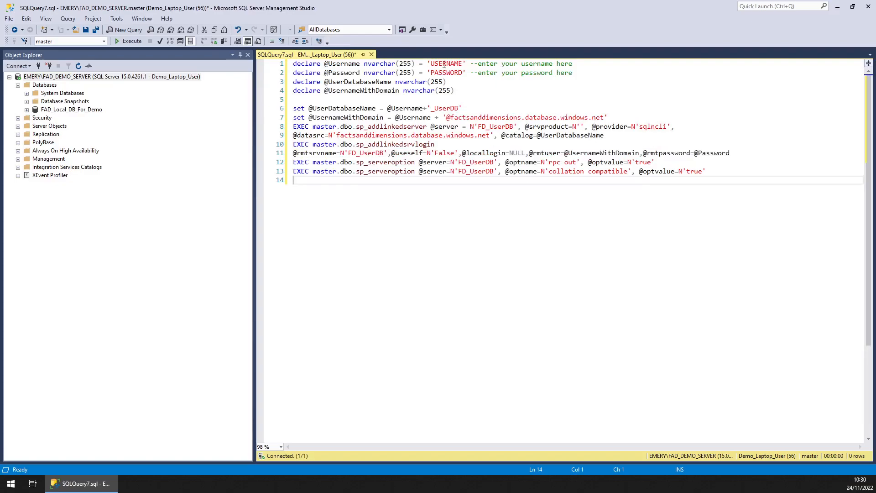
double_click(446, 73)
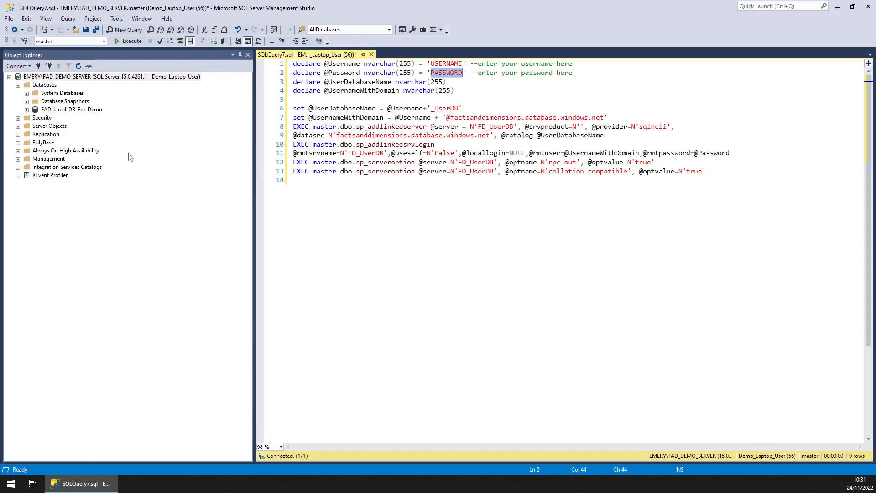
- Expand Server Objects and Linked Servers, then expand the FD_UserDB linked server
left_click(26, 126)
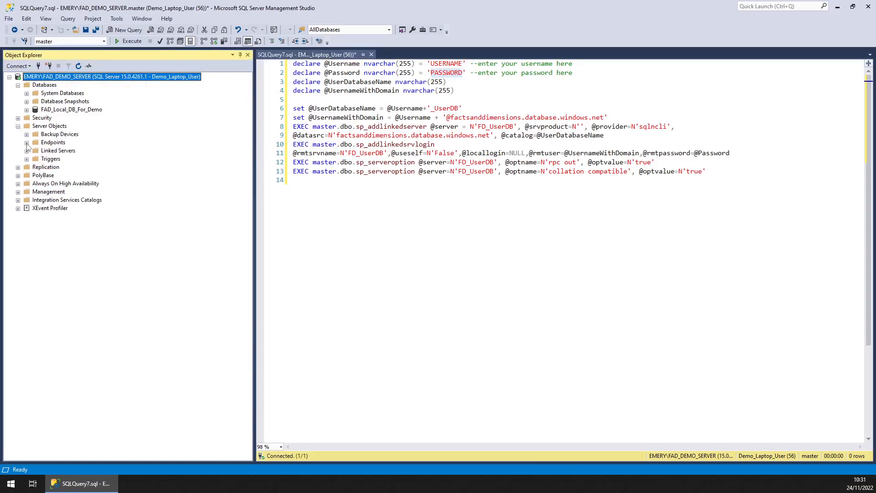
left_click(27, 150)
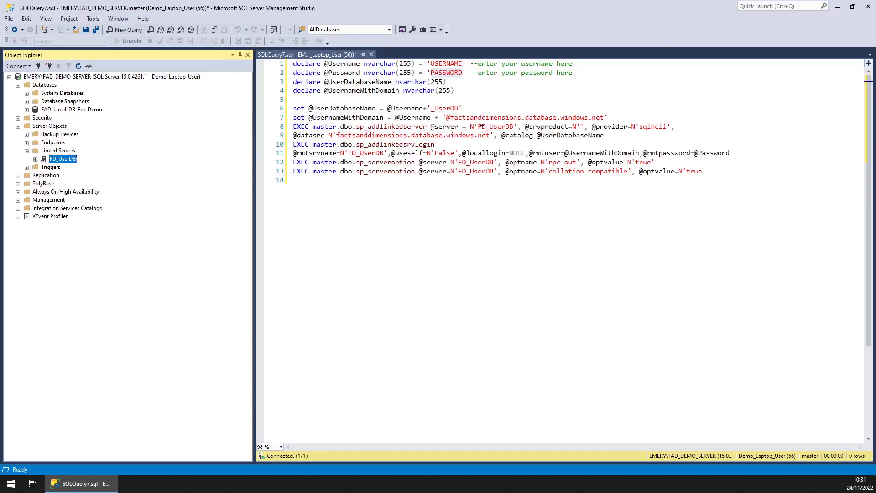
double_click(495, 126)
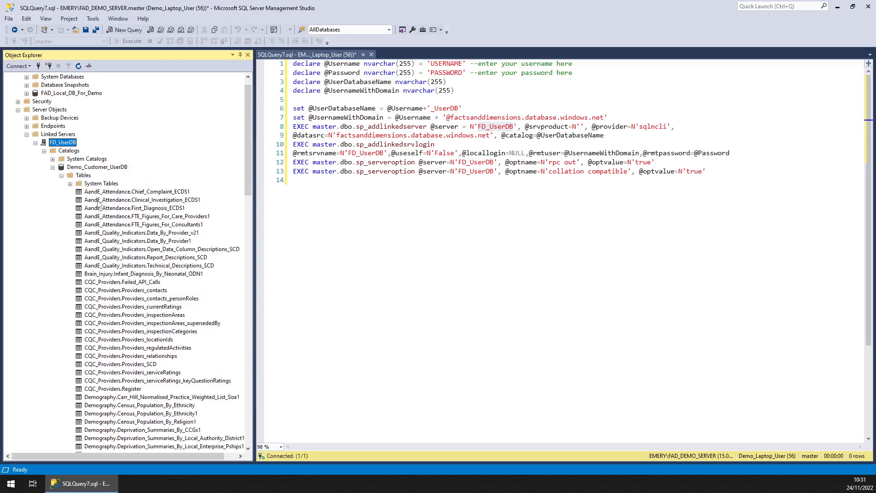
- Right-click the AandE_Attendance.First_Diagnosis_ECDS1 table to show its scripting actions
right_click(135, 208)
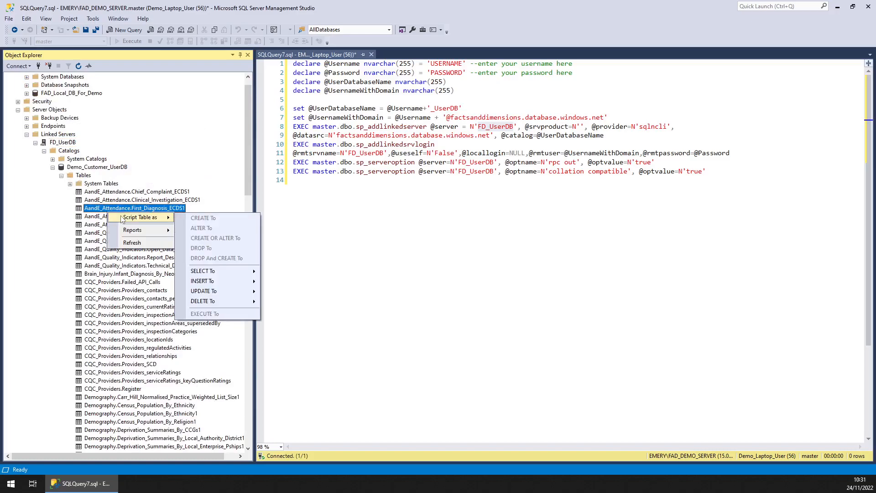